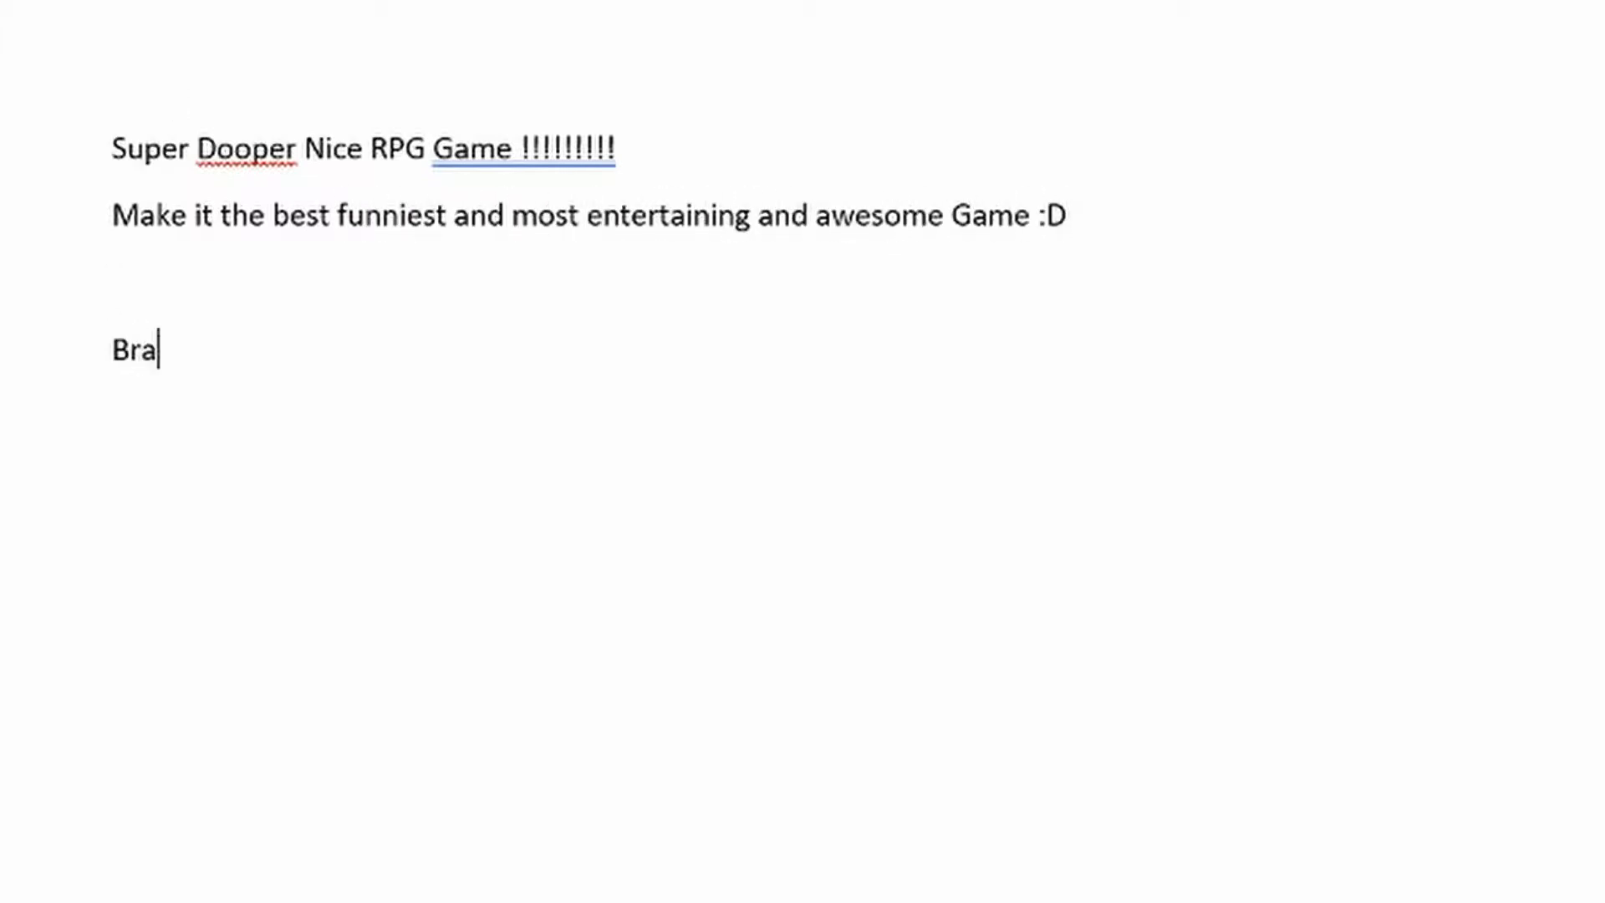
Add the line 'Brainstorm loading...' below the game description in the design document.
{"action": "type", "text": "instorm loading ."}
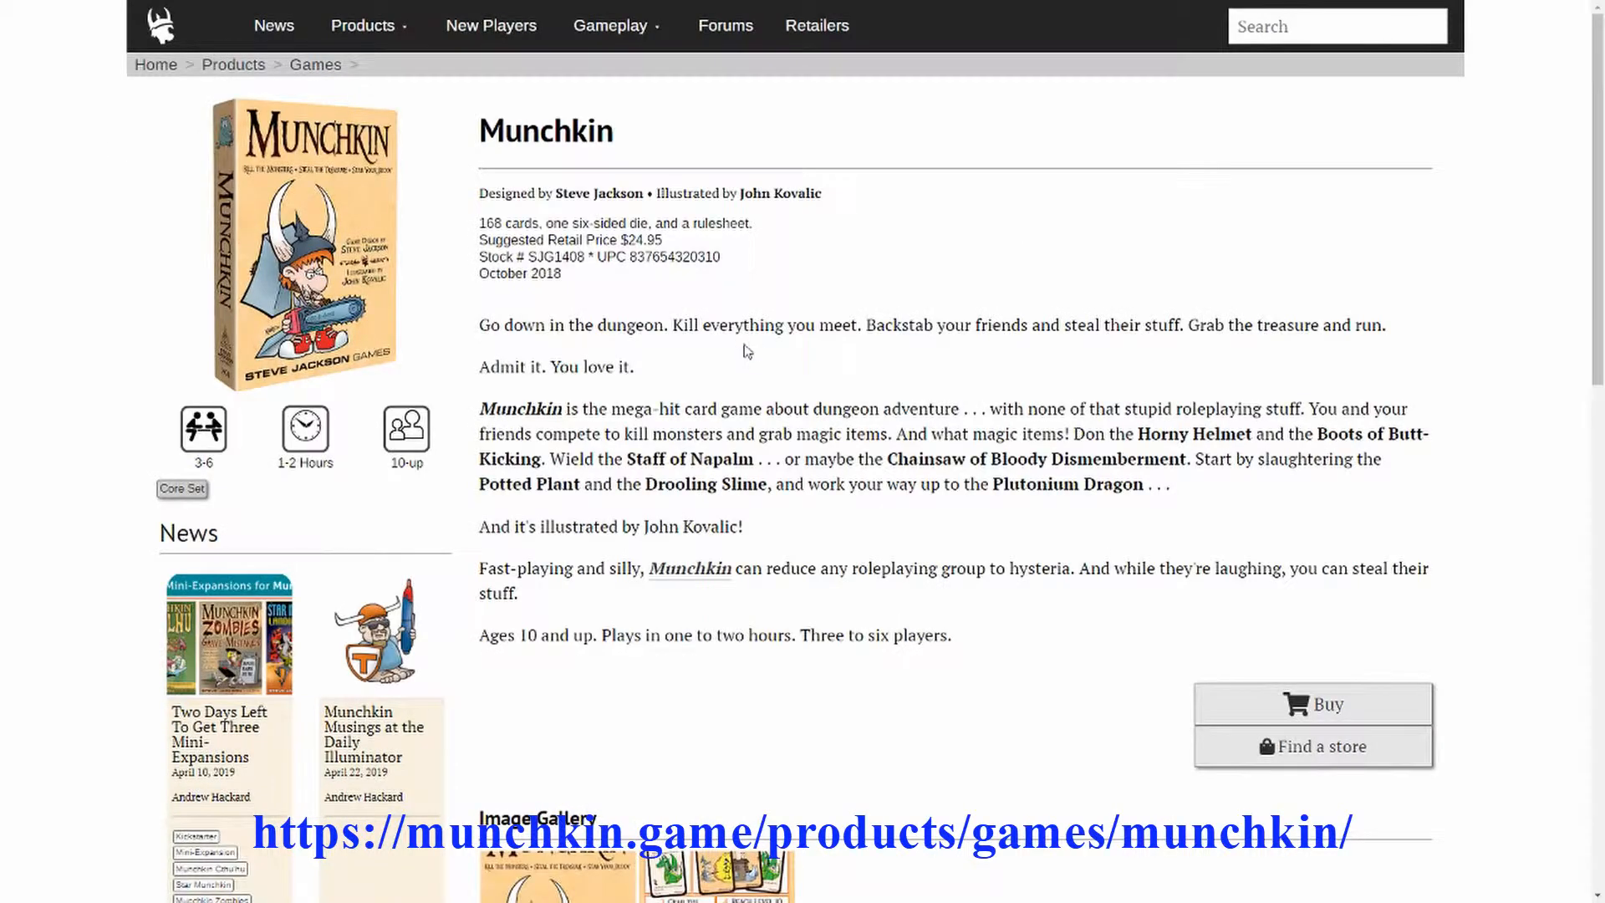
View the Munchkin gallery's second image, the four-step how-to-play card overview.
{"action": "scroll", "scroll_direction": "down", "scroll_amount": 3}
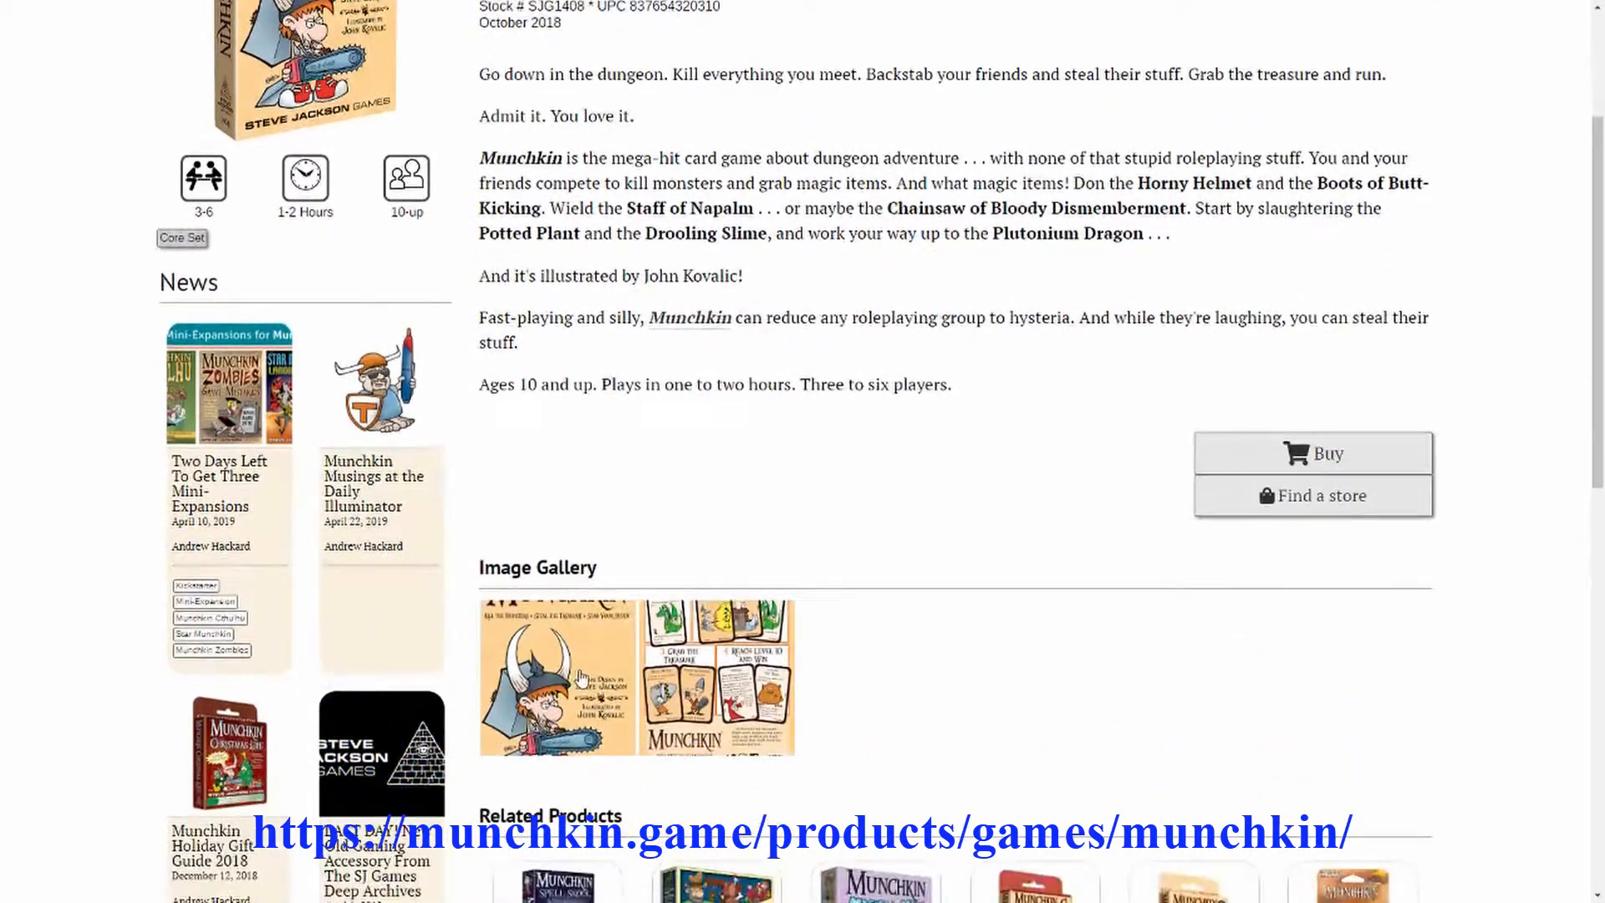
{"action": "left_click", "coordinate": [559, 677]}
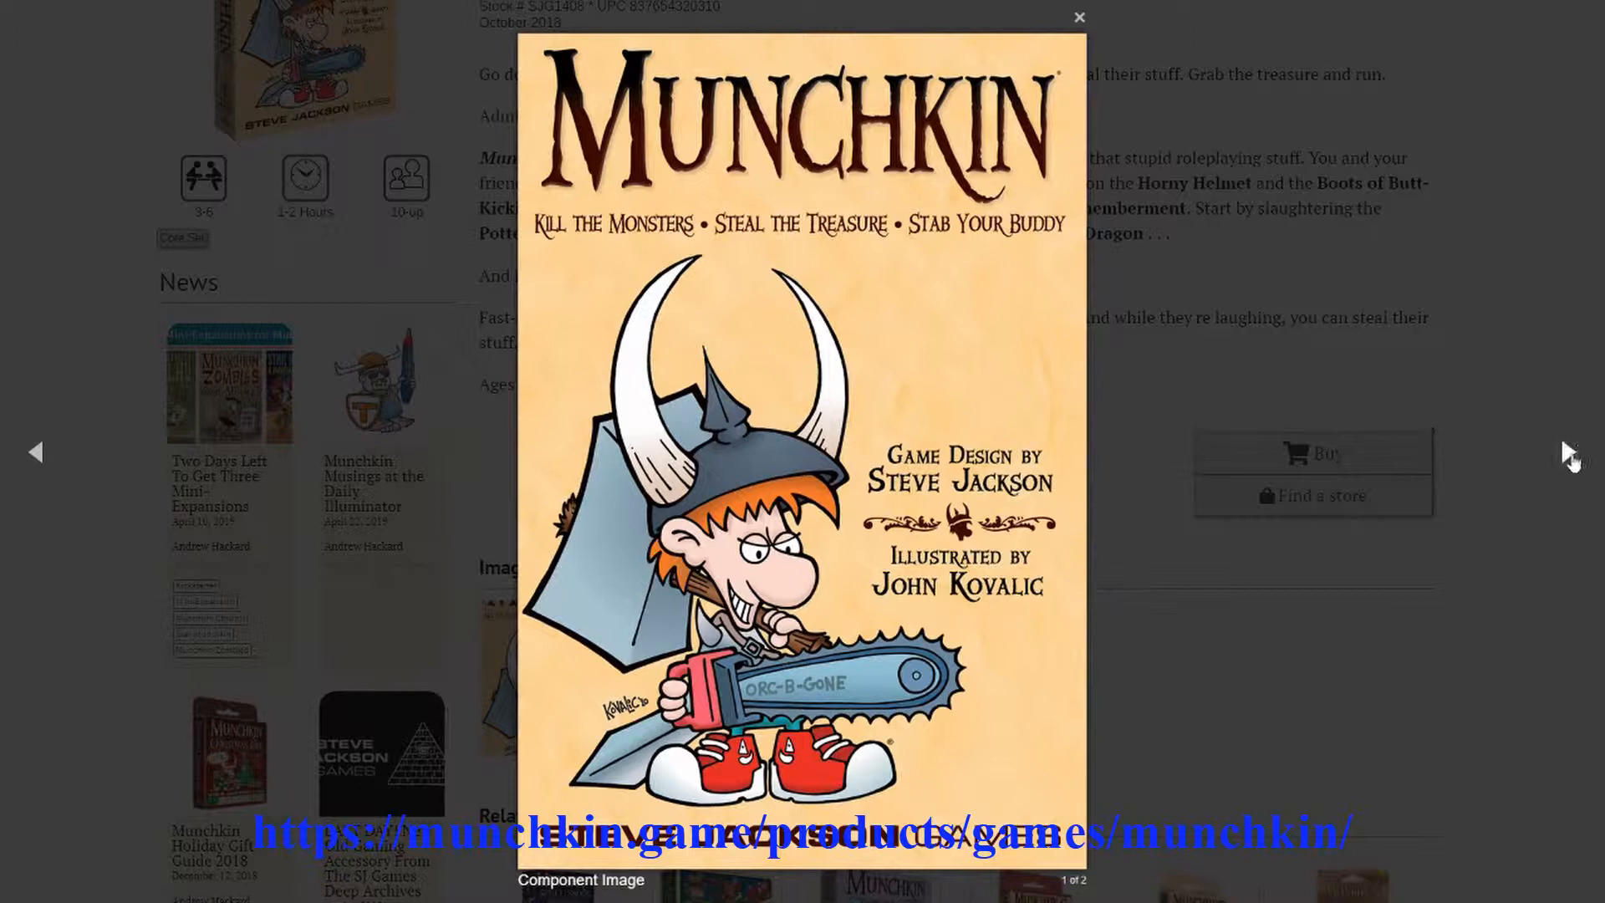
{"action": "left_click", "coordinate": [1570, 452]}
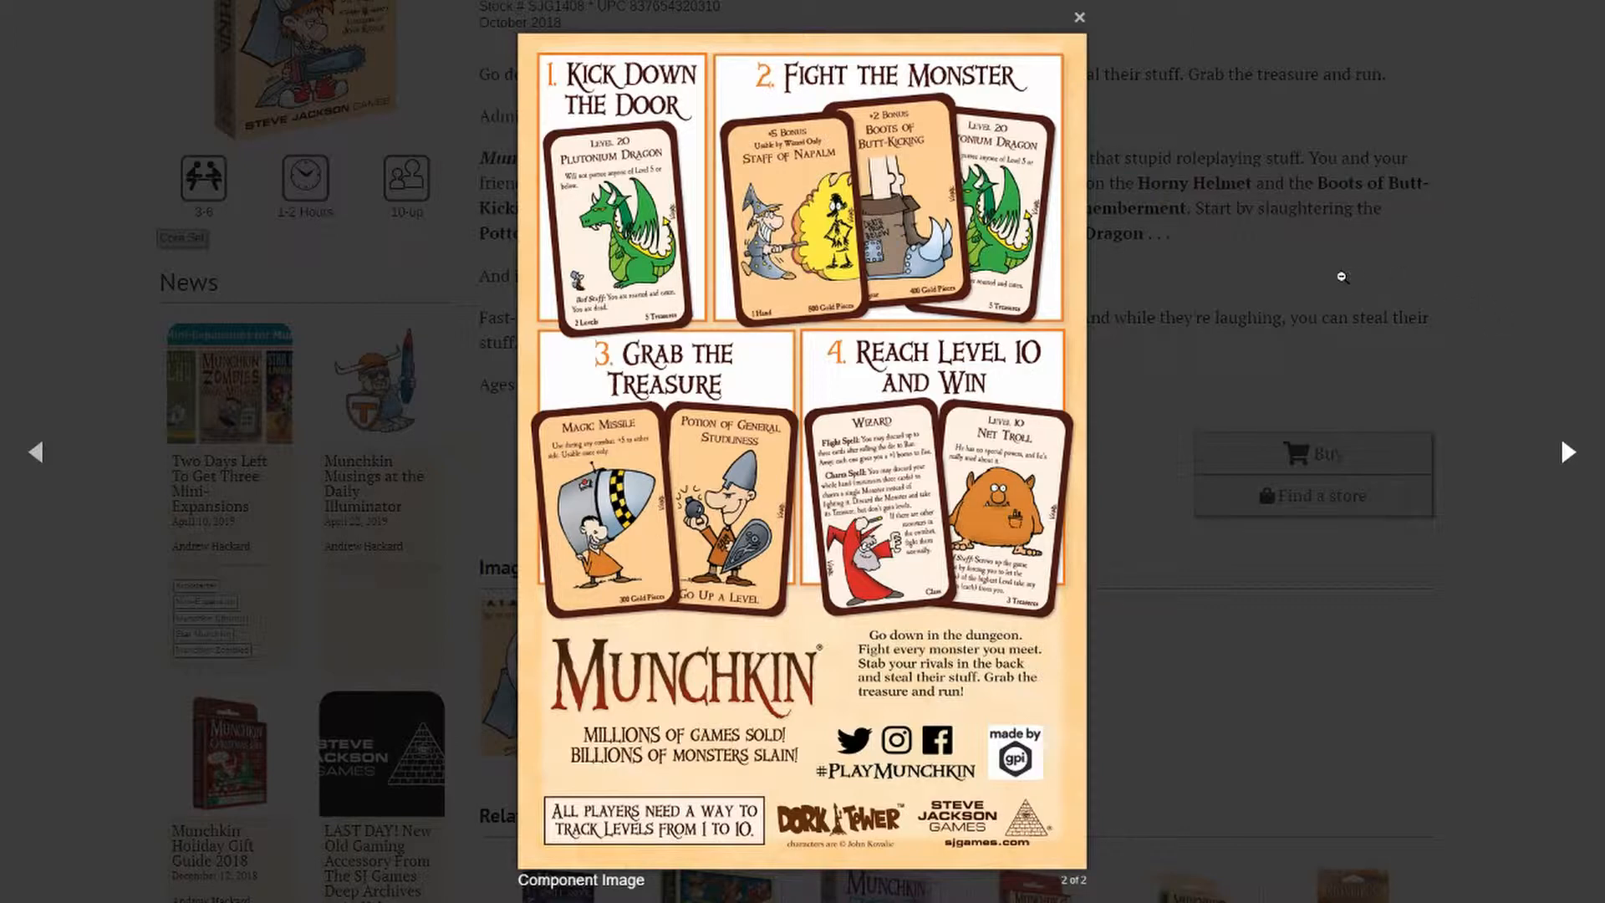
{"action": "mouse_move", "coordinate": [1224, 510]}
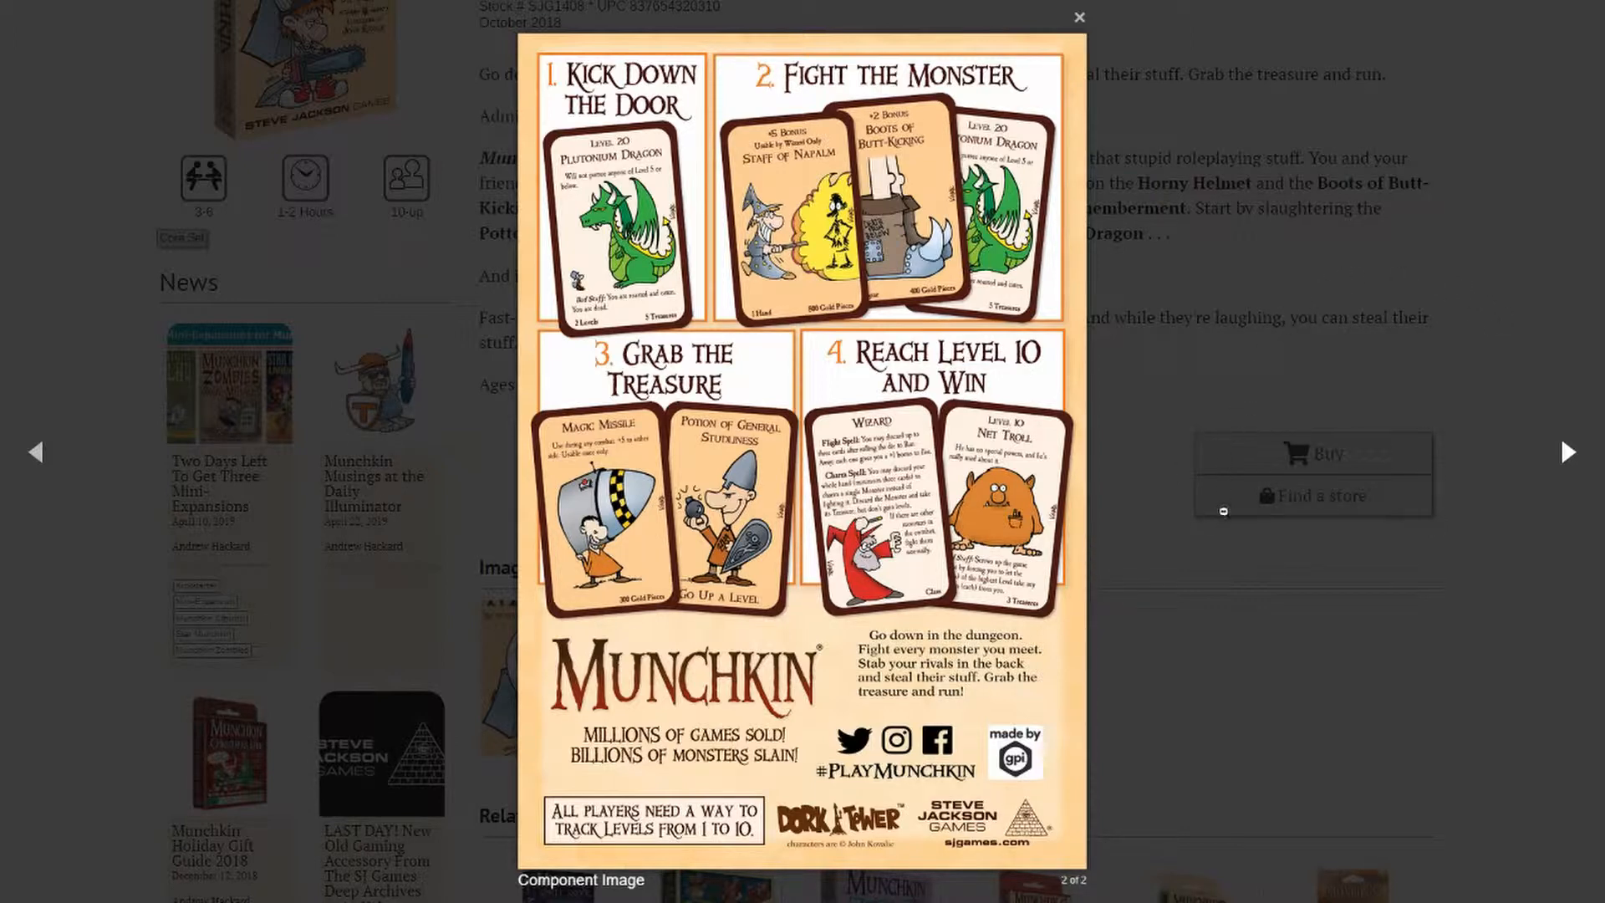
{"action": "mouse_move", "coordinate": [1219, 550]}
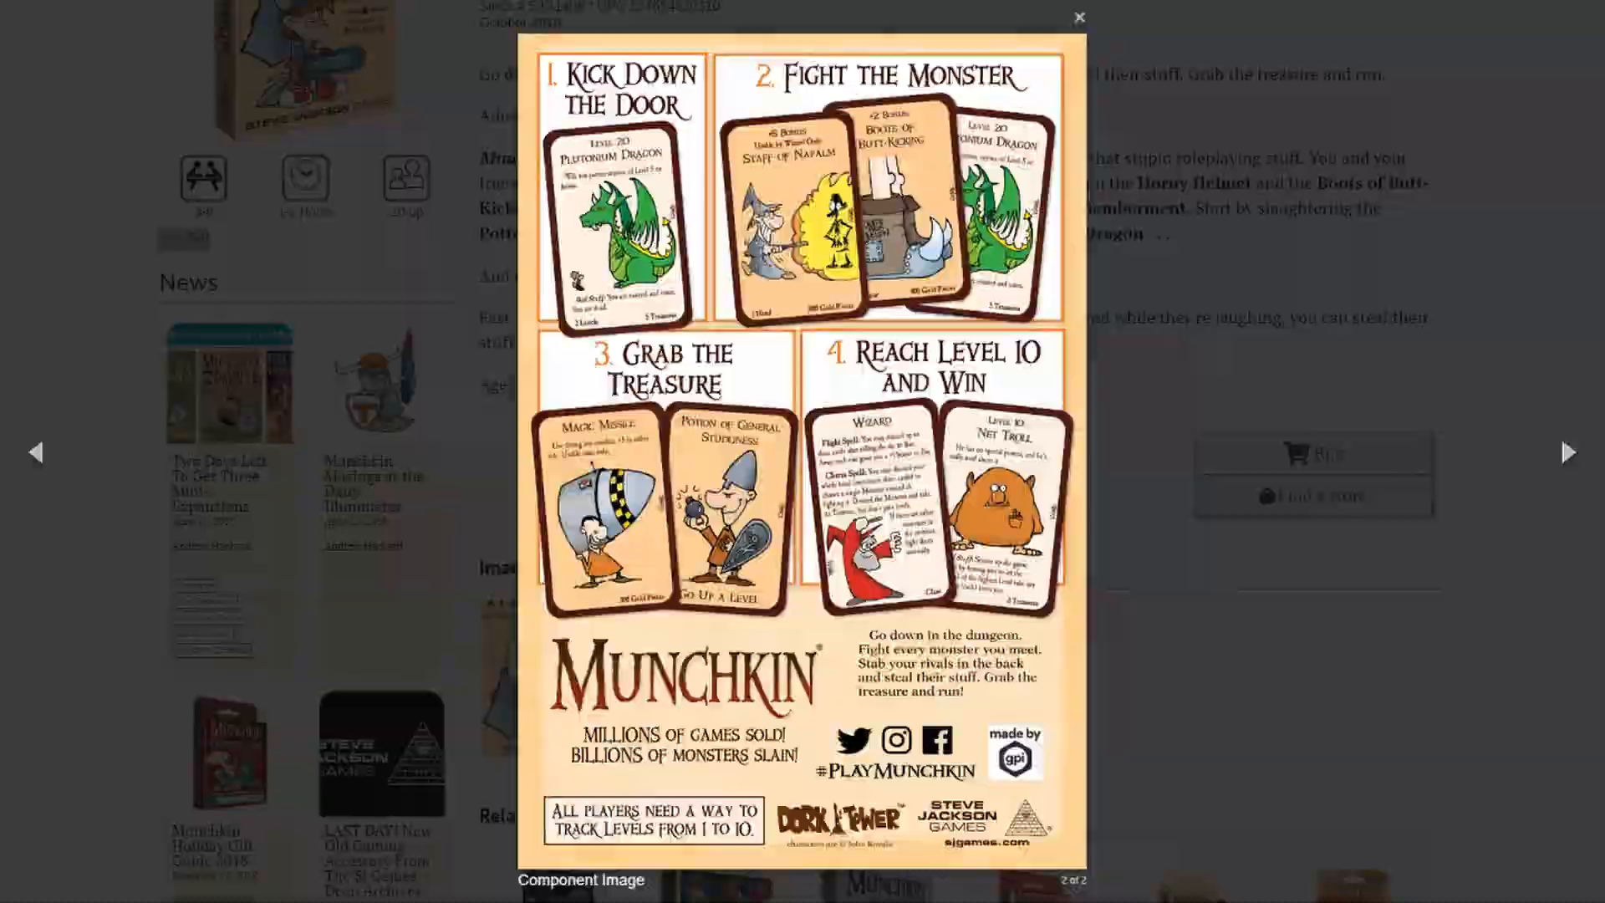
{"action": "left_click", "coordinate": [1078, 18]}
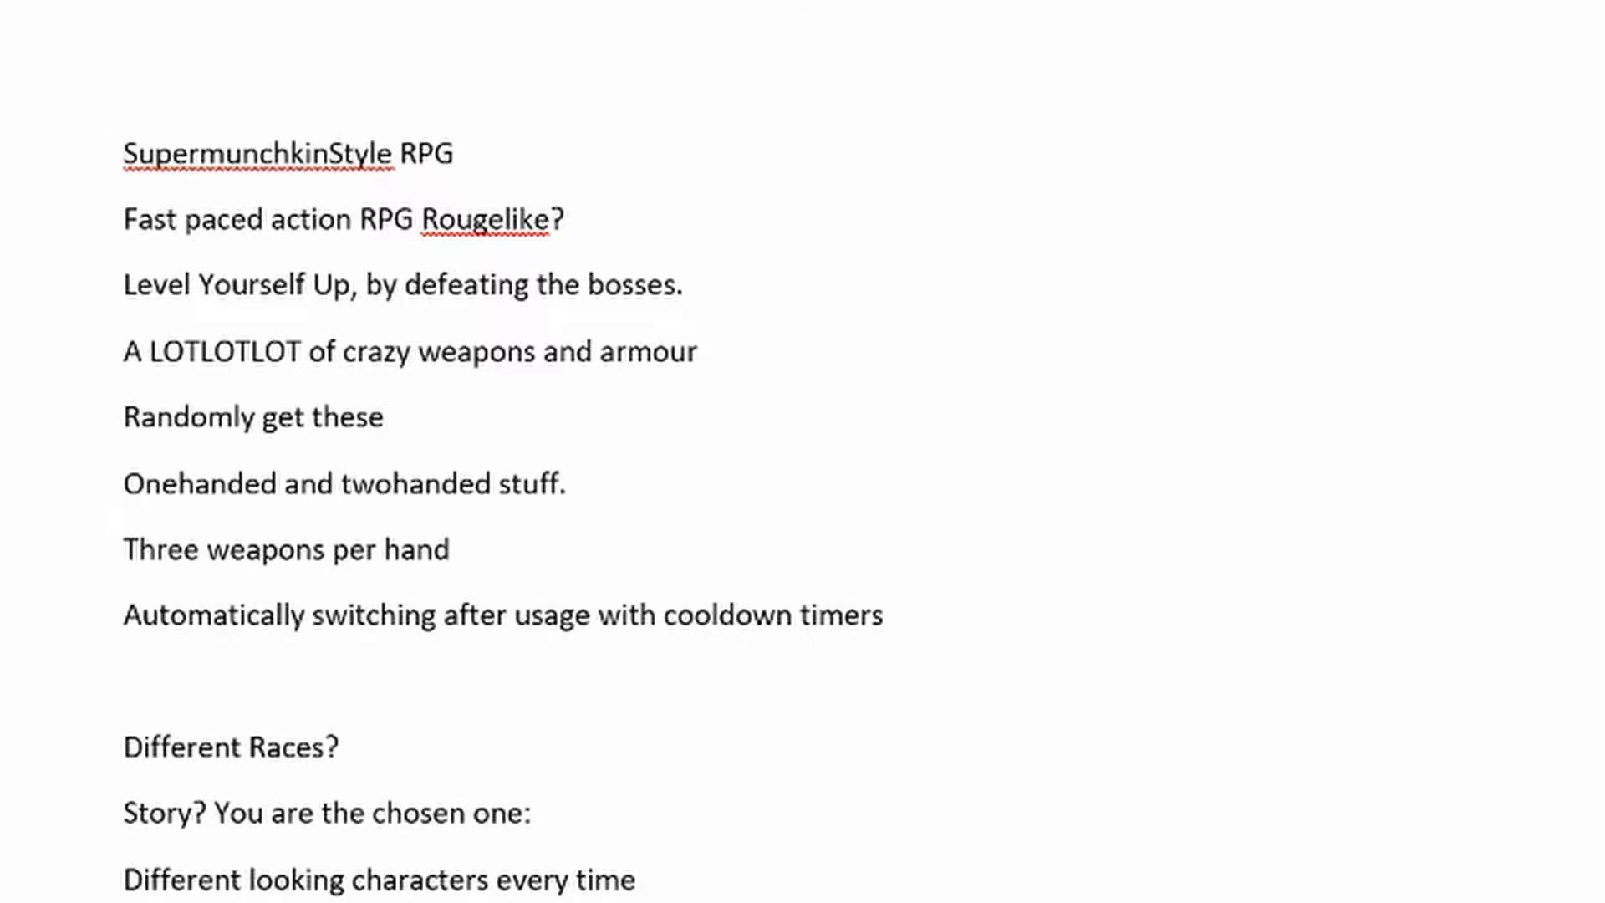
{"action": "scroll", "scroll_direction": "up", "scroll_amount": 3}
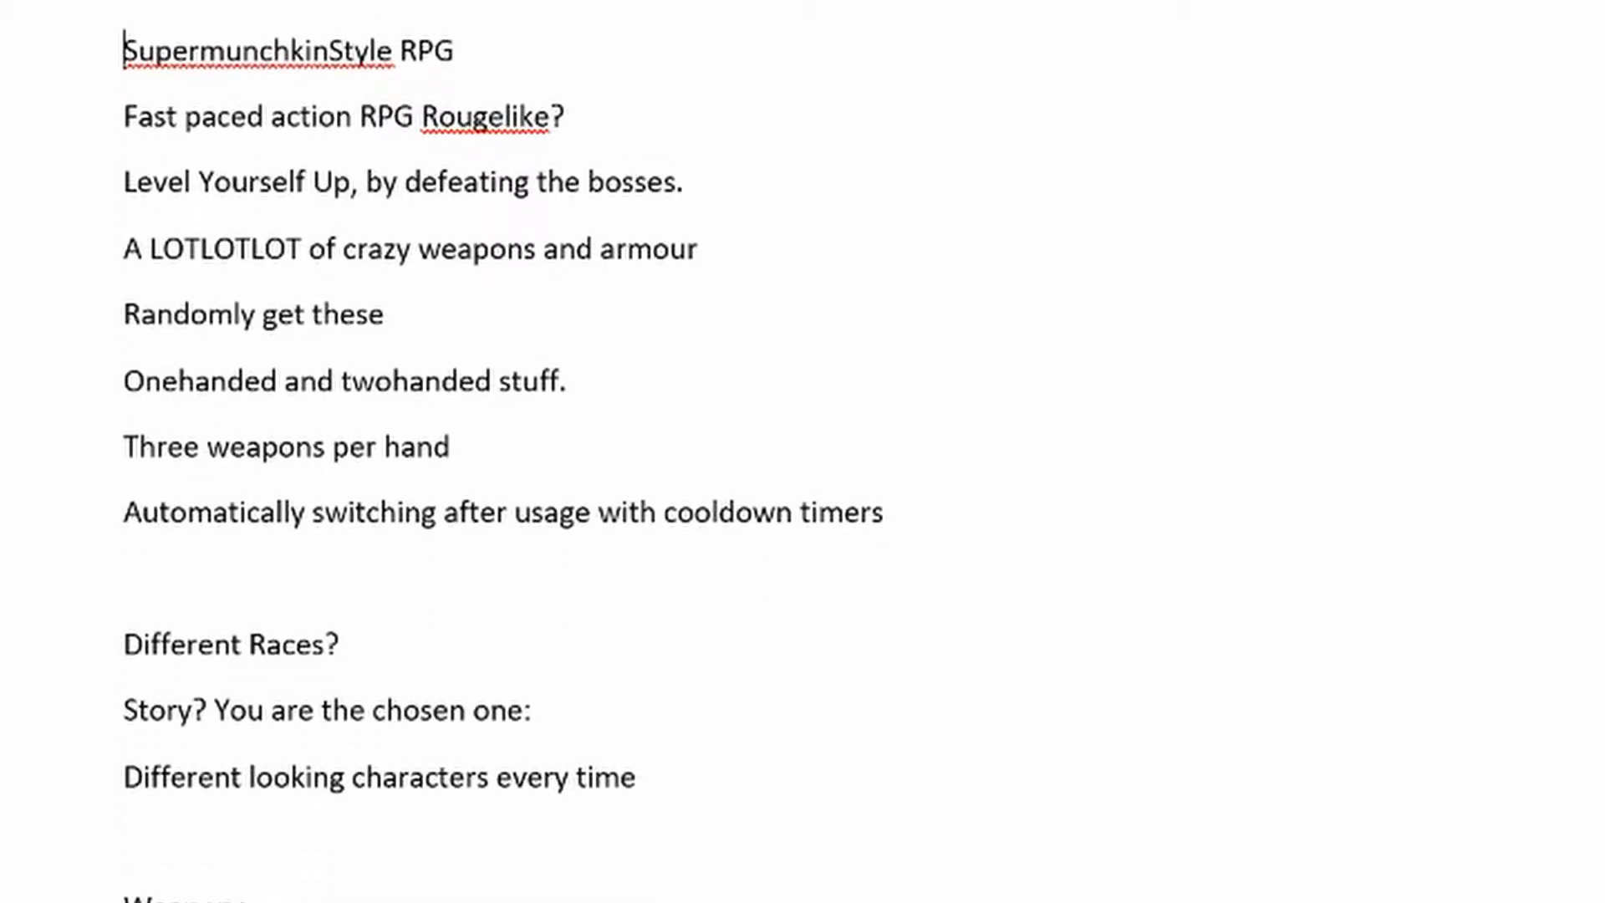
{"action": "scroll", "scroll_direction": "down", "scroll_amount": 3}
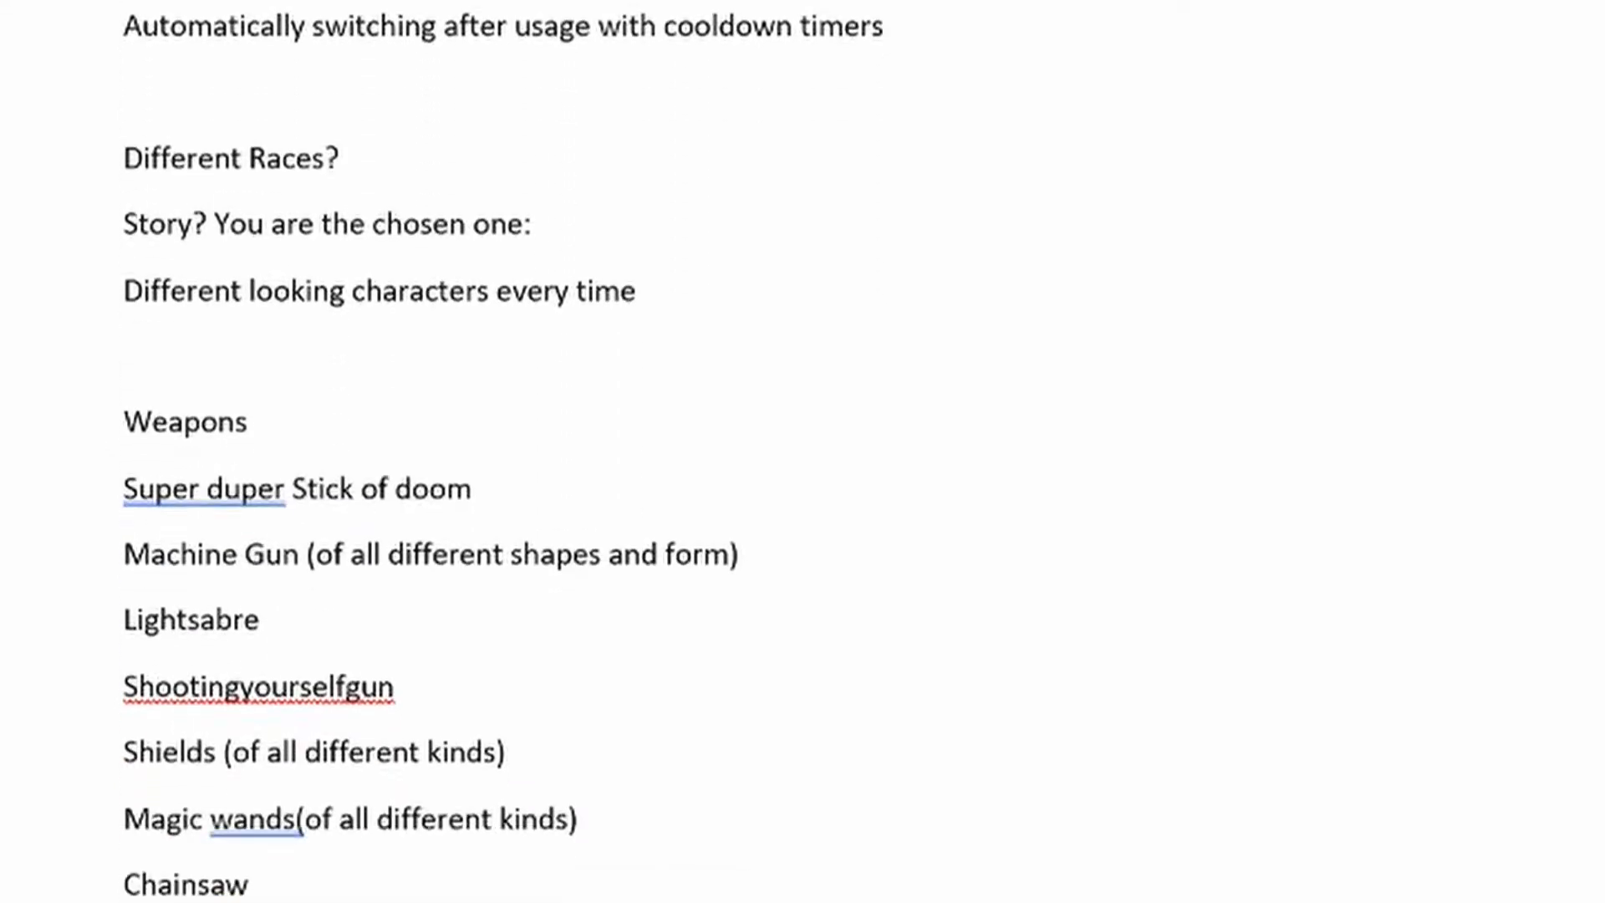
{"action": "scroll", "scroll_direction": "down", "scroll_amount": 3}
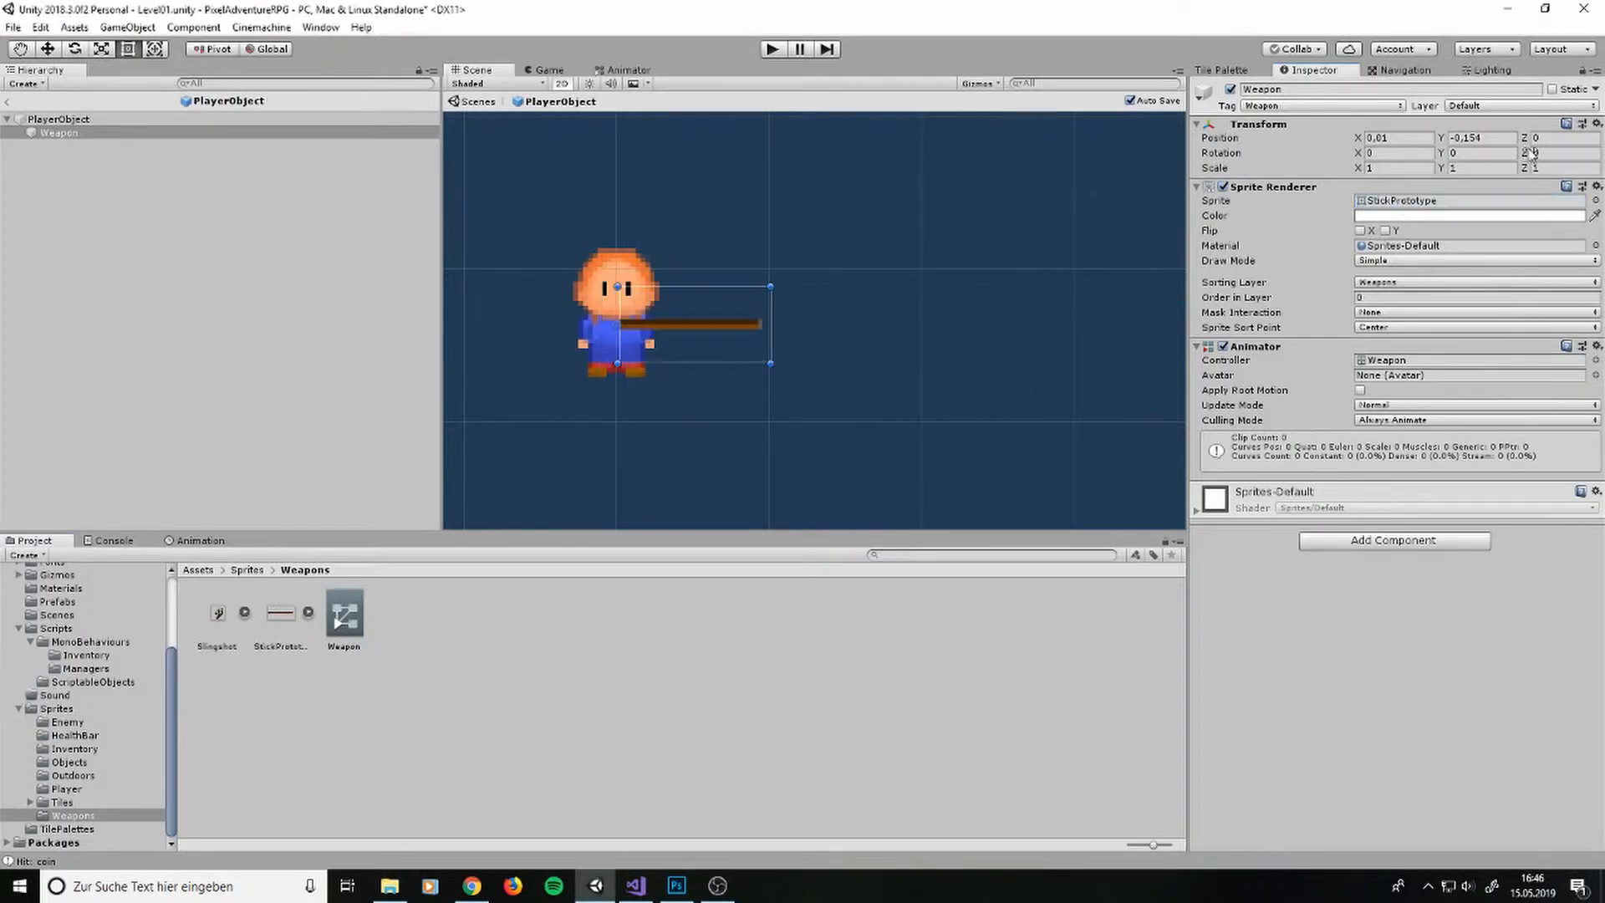
Tilt the Weapon stick by setting its Rotation Z to 10.4 and test it in Play mode.
{"action": "type", "text": "10.4"}
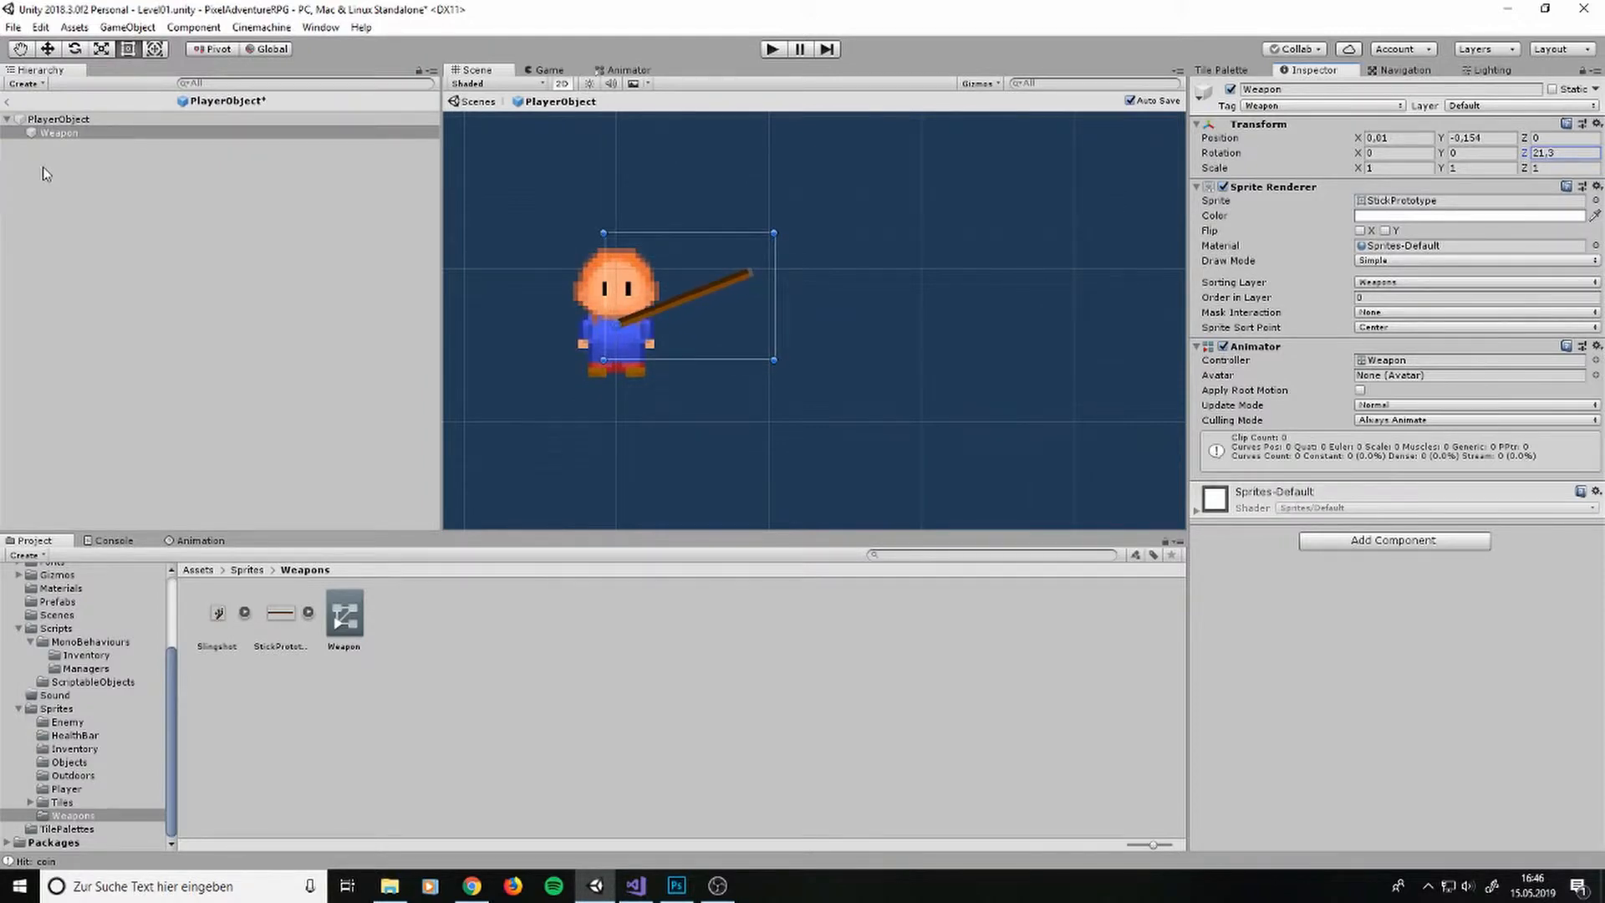
{"action": "left_click", "coordinate": [773, 48]}
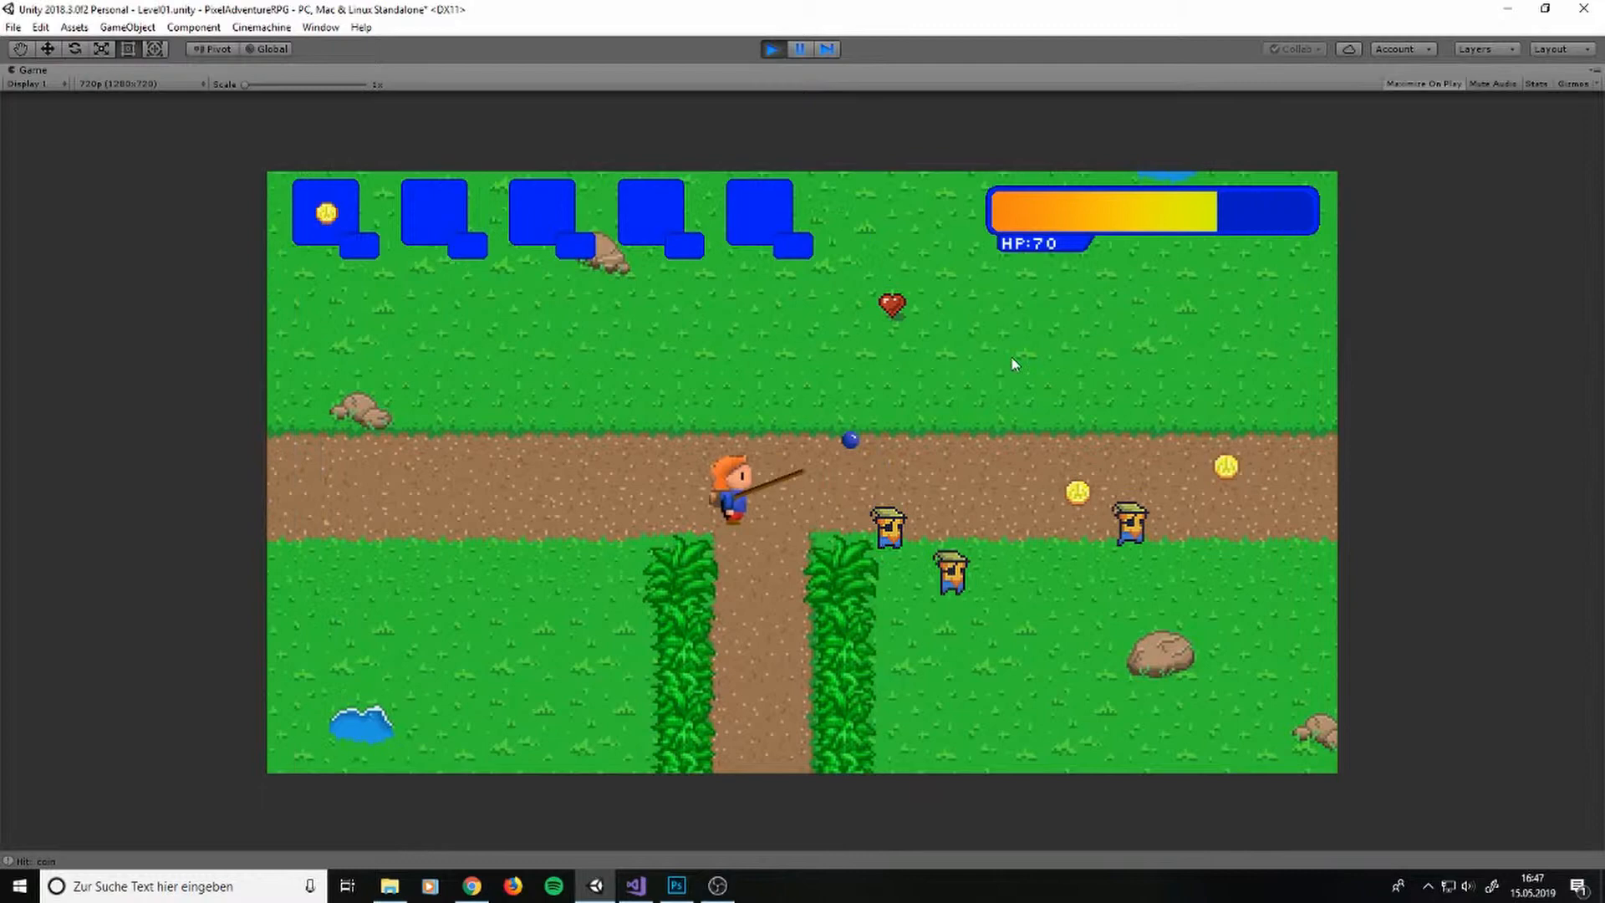
{"action": "left_click", "coordinate": [799, 48]}
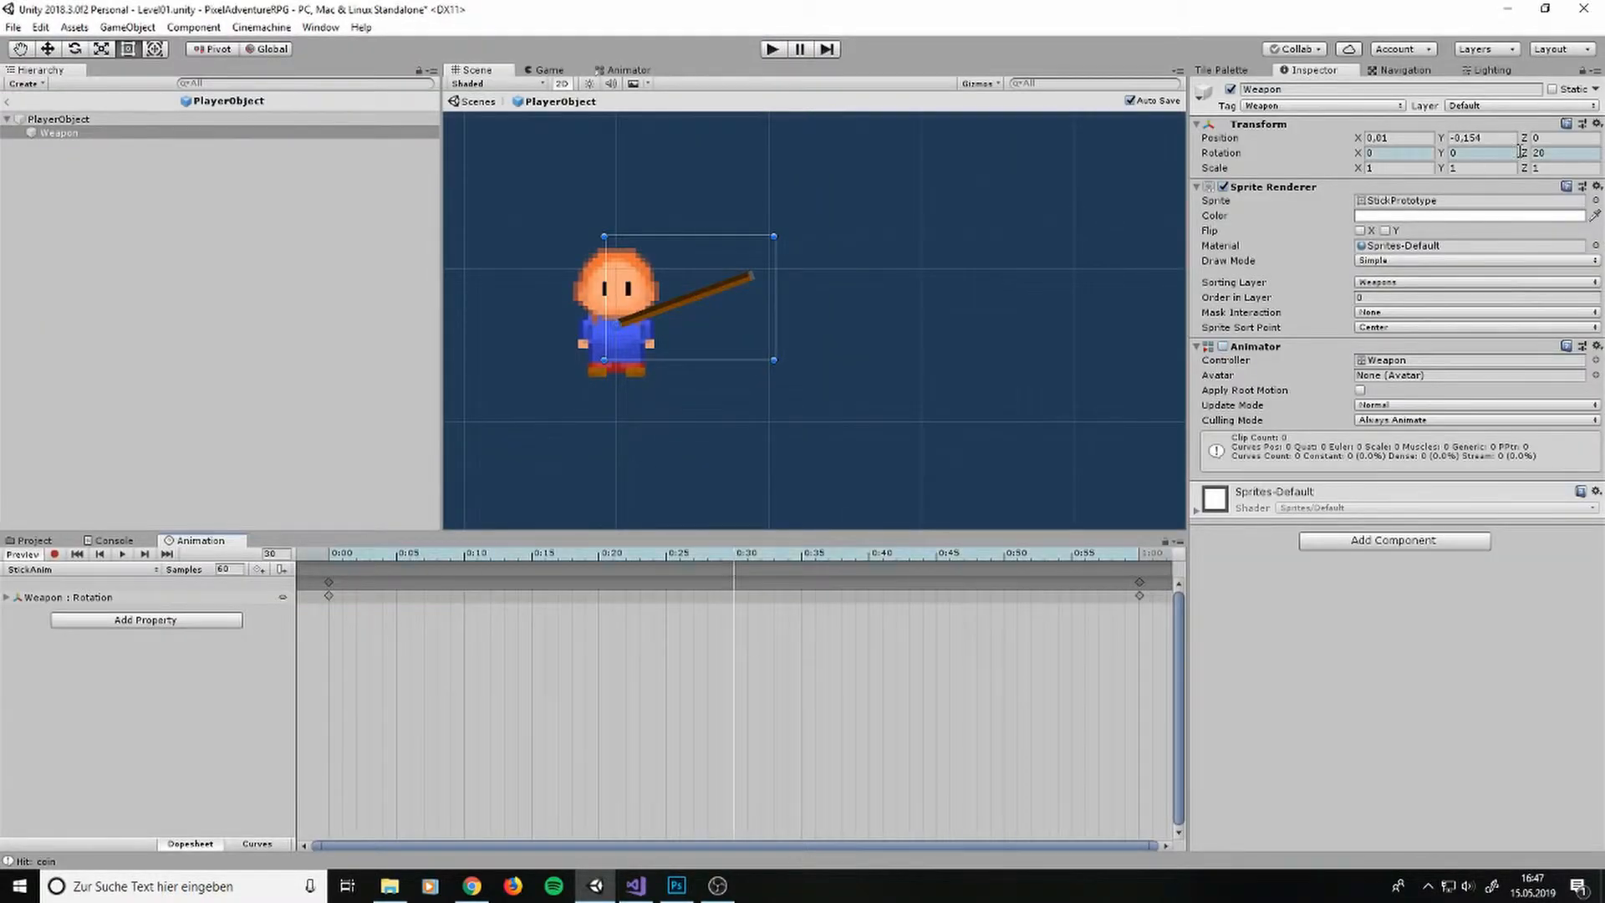
Add a mid-clip rotation keyframe at 0:30 in StickAnim and run the game.
{"action": "right_click", "coordinate": [1518, 152]}
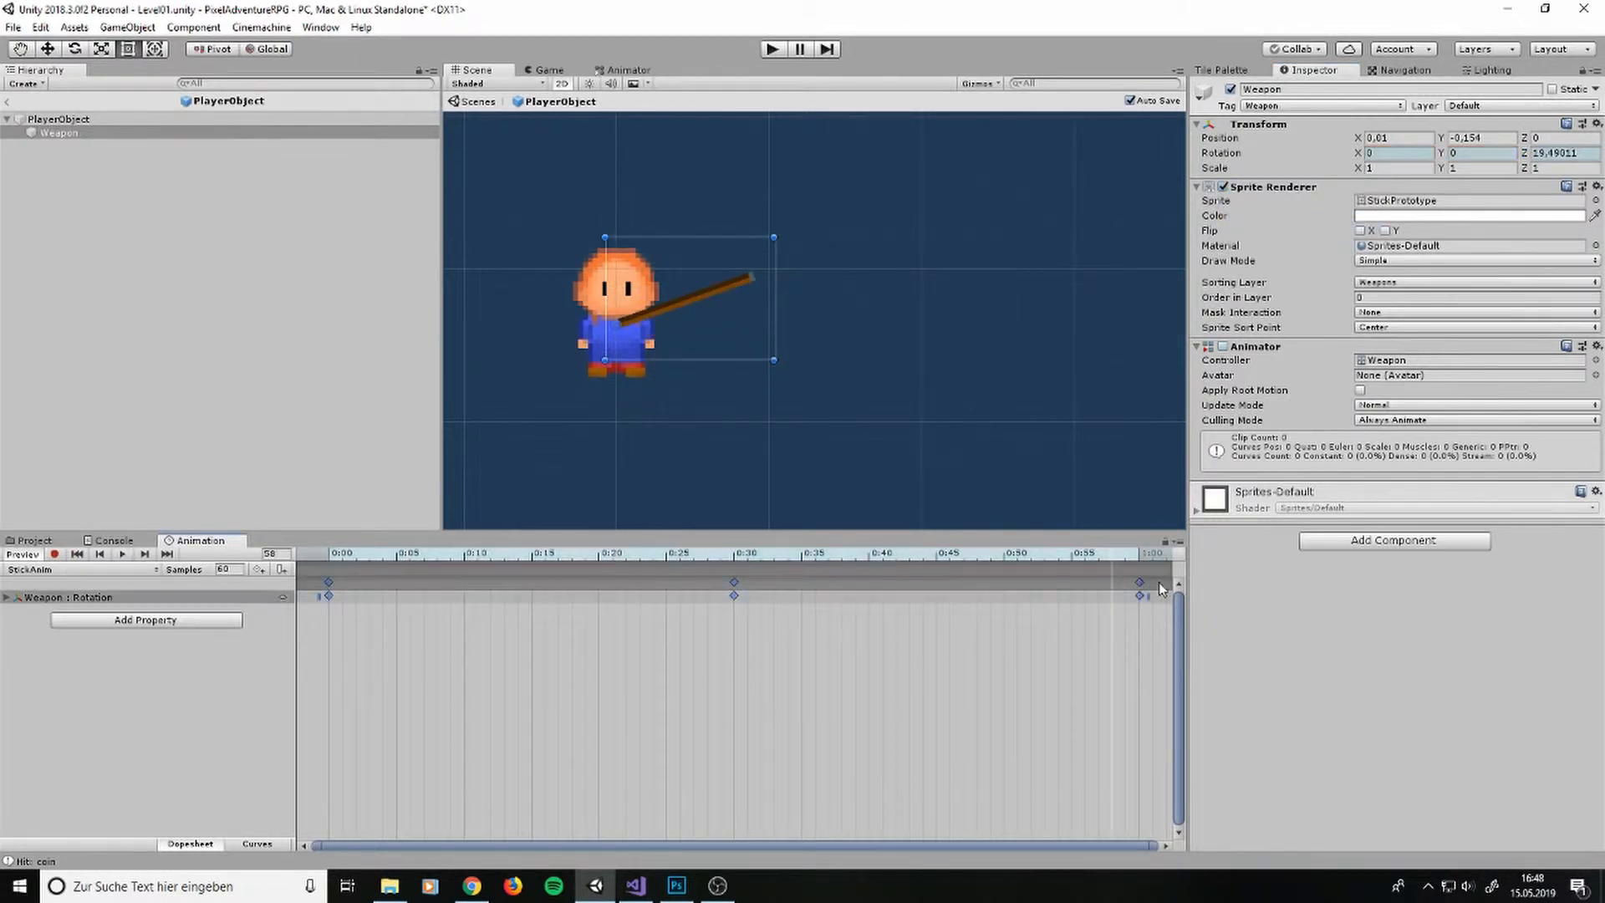
{"action": "left_click", "coordinate": [772, 49]}
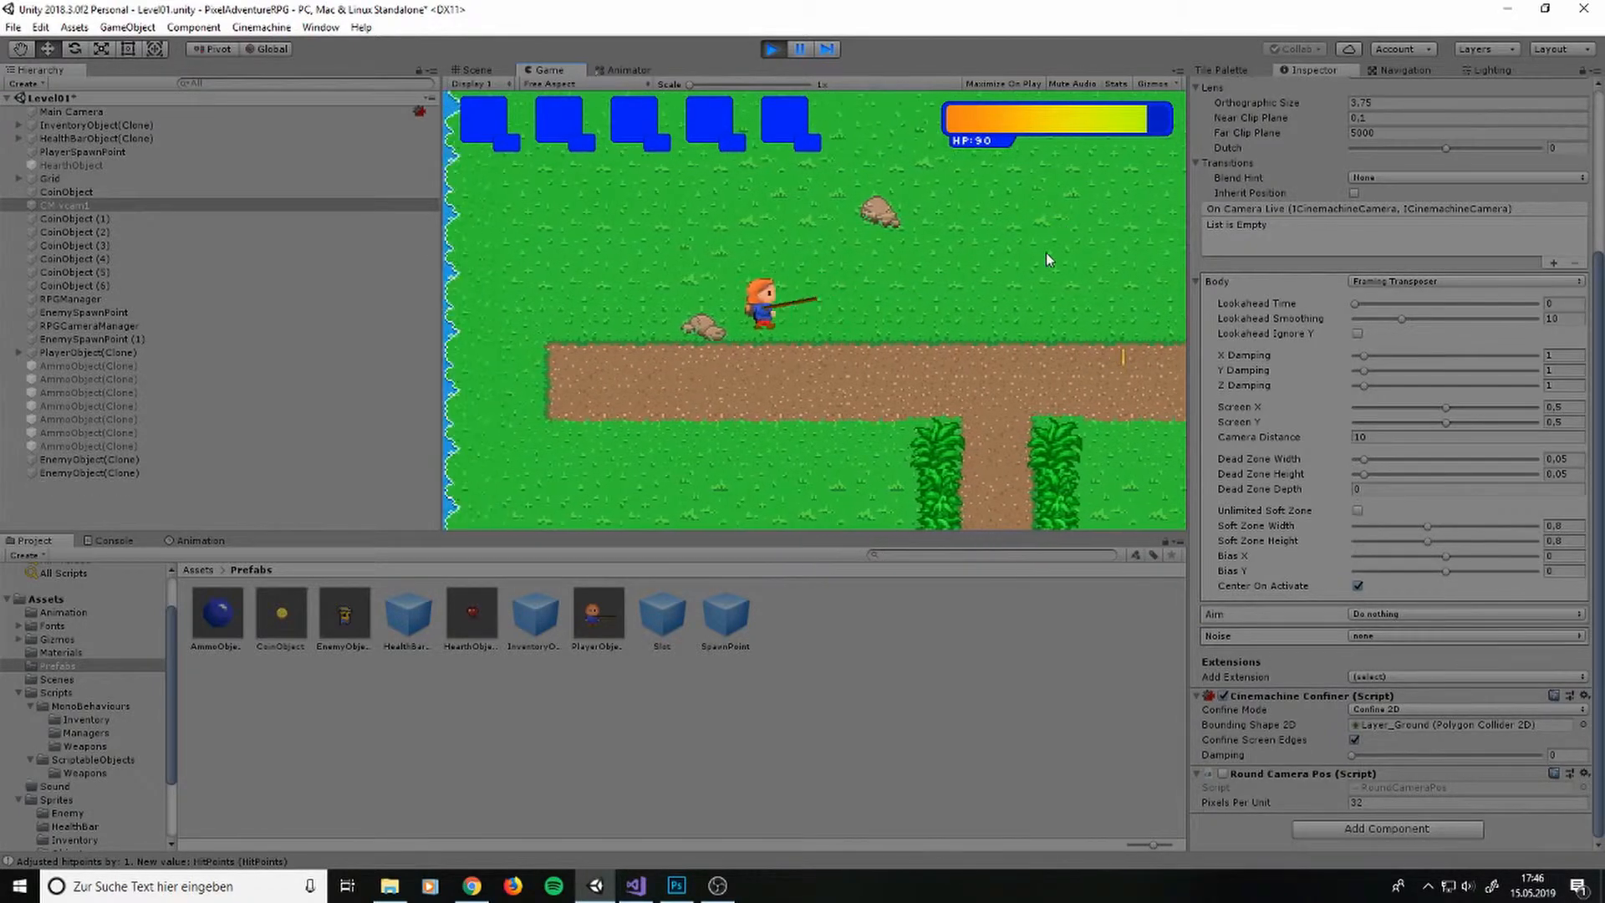
Run the game maximized and swing the stick toward the aimed spot.
{"action": "left_click", "coordinate": [769, 48]}
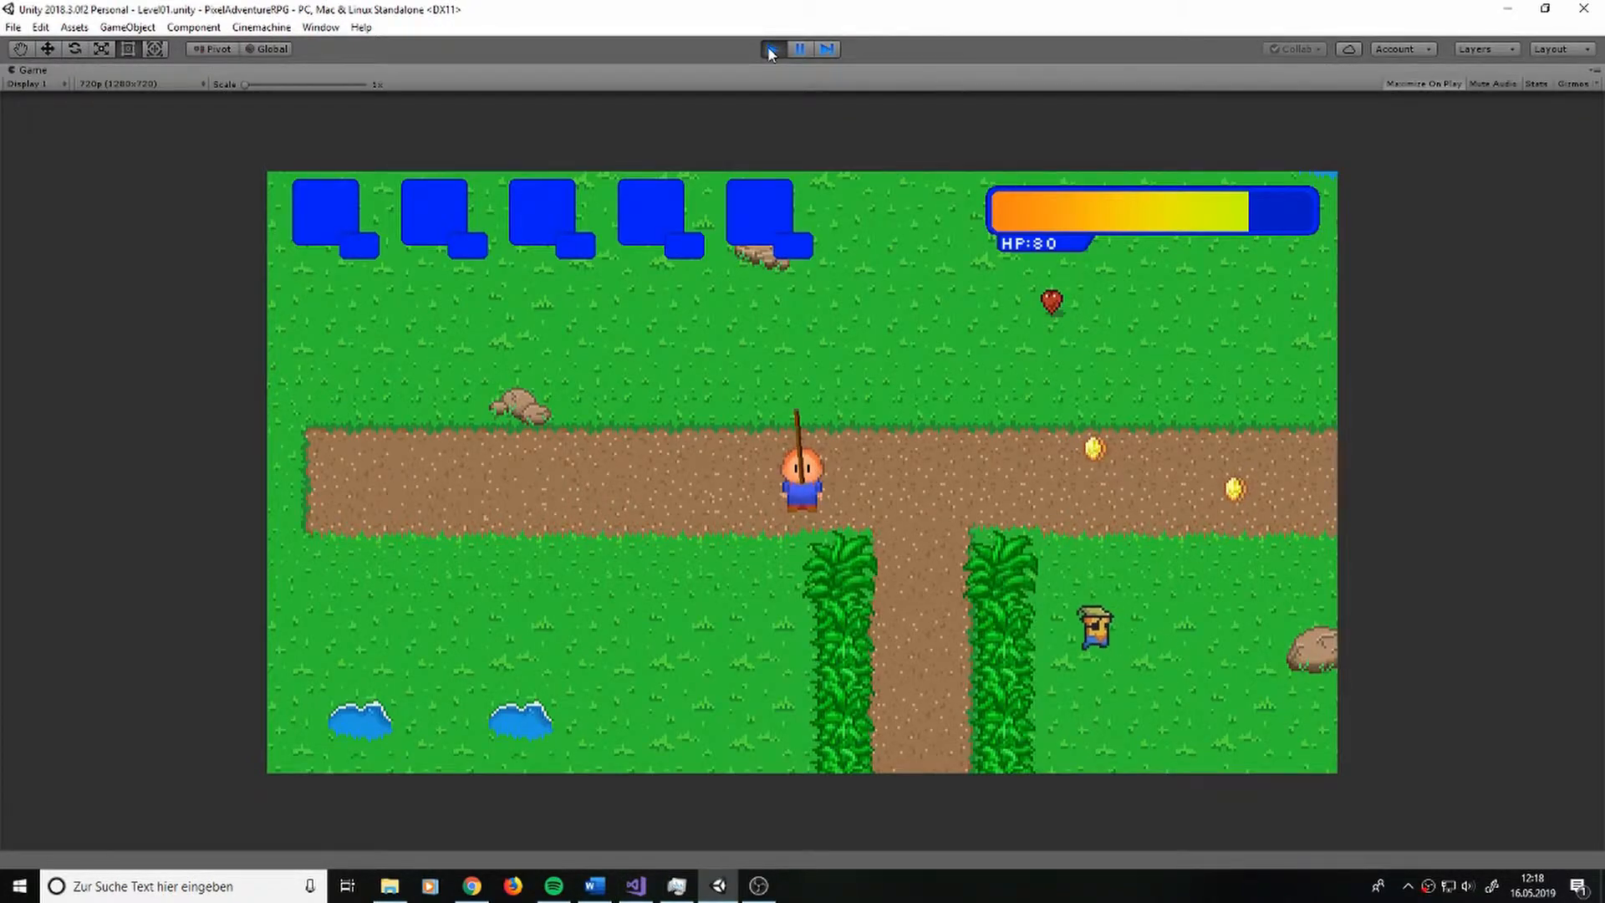
{"action": "left_click", "coordinate": [770, 49]}
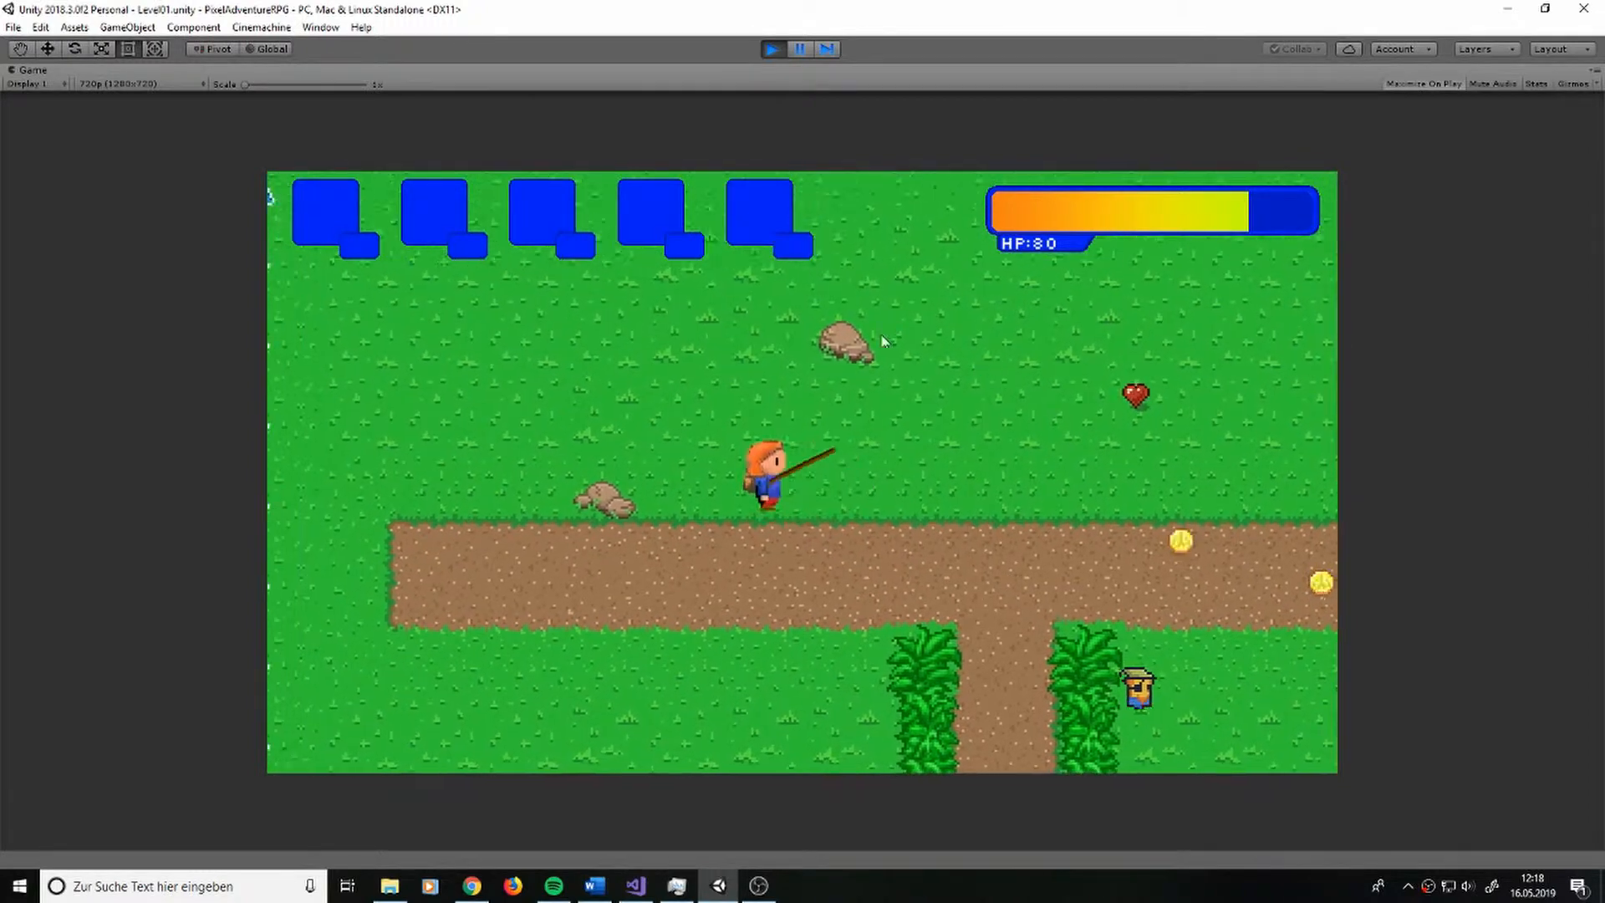